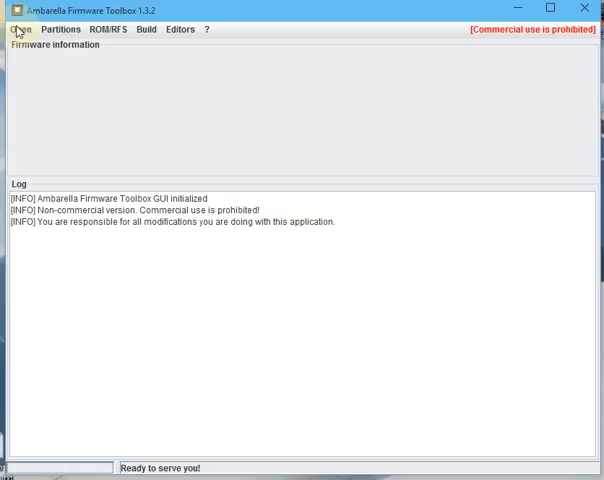
Step: Load firmware.bin from the papago_gs520 folder as A7 firmware
left_click(20, 28)
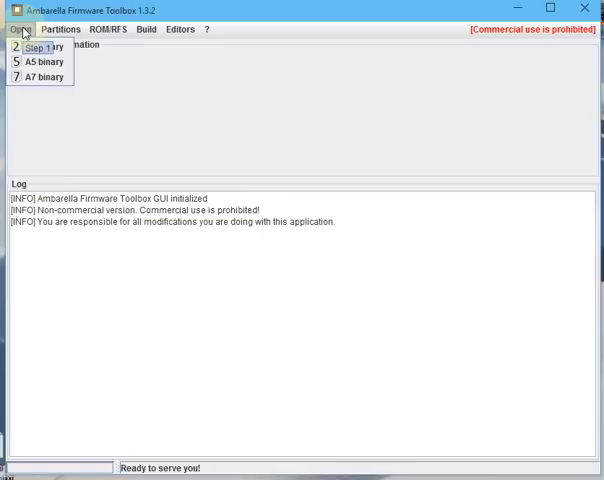
left_click(45, 78)
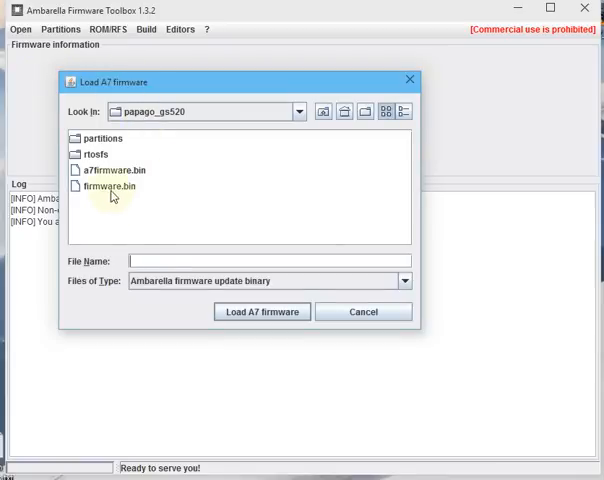
left_click(108, 186)
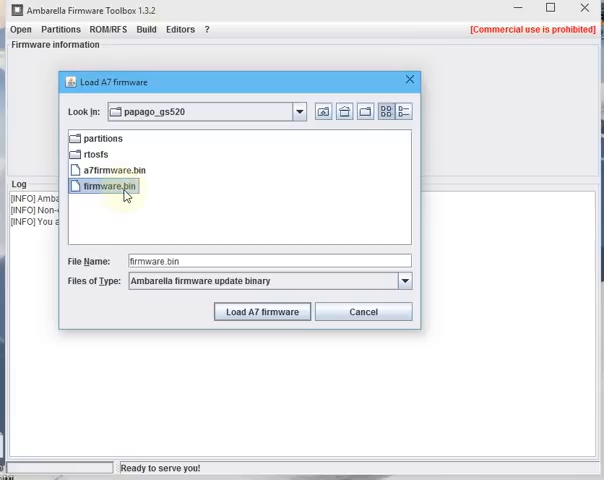
left_click(262, 311)
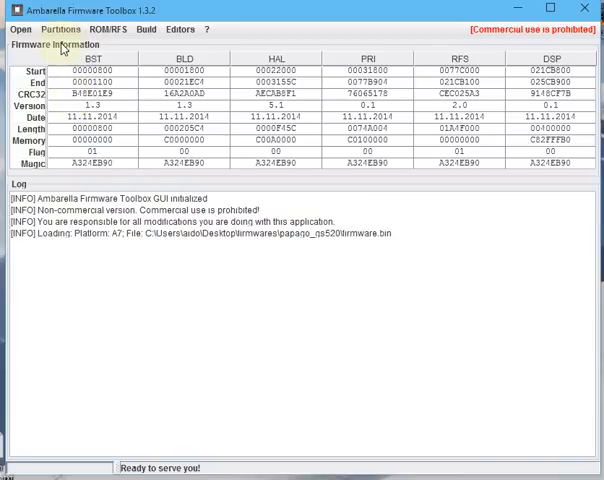
Step: Extract all partitions and export the ROM files to disk
left_click(59, 28)
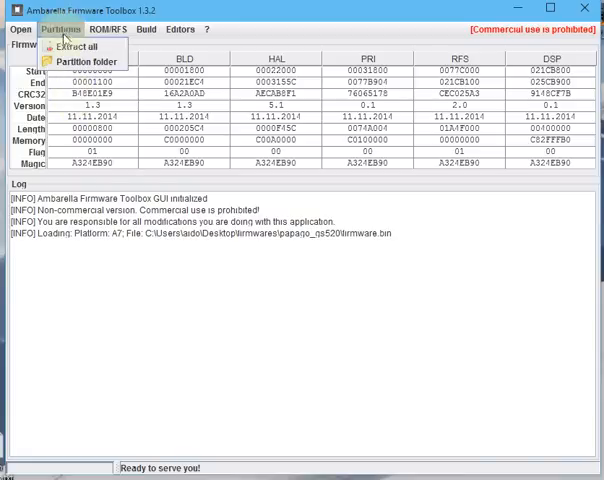
mouse_move(78, 47)
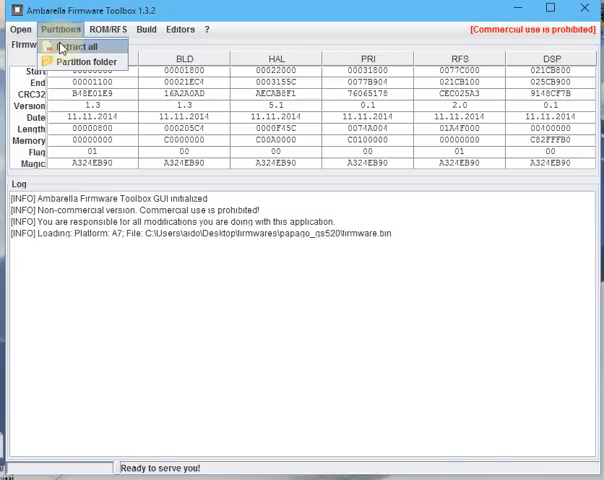
left_click(77, 46)
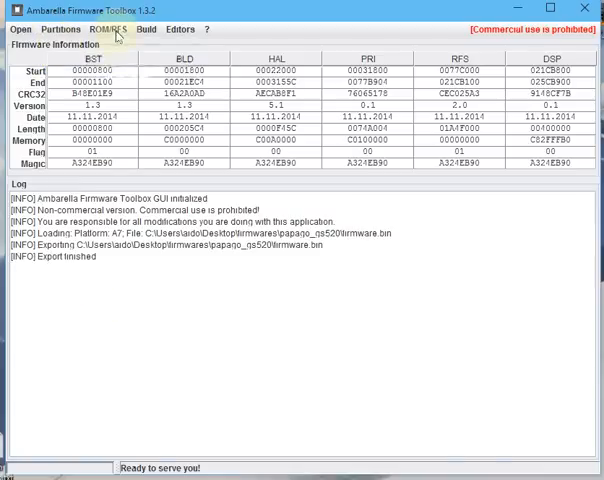
left_click(104, 28)
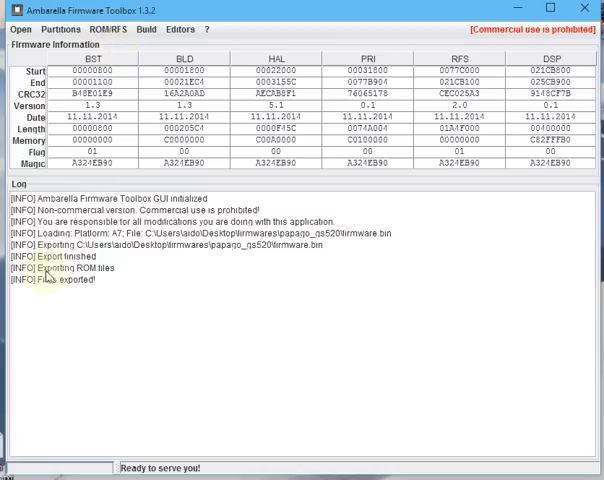
left_click(176, 28)
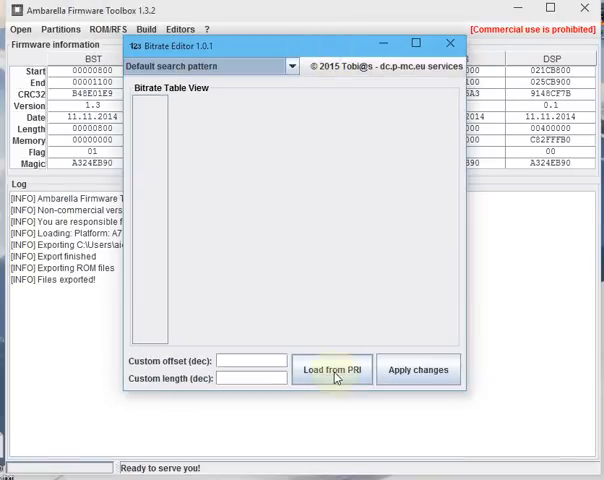
Step: Load the bitrate table from PRI.a7s in the partitions folder
left_click(331, 369)
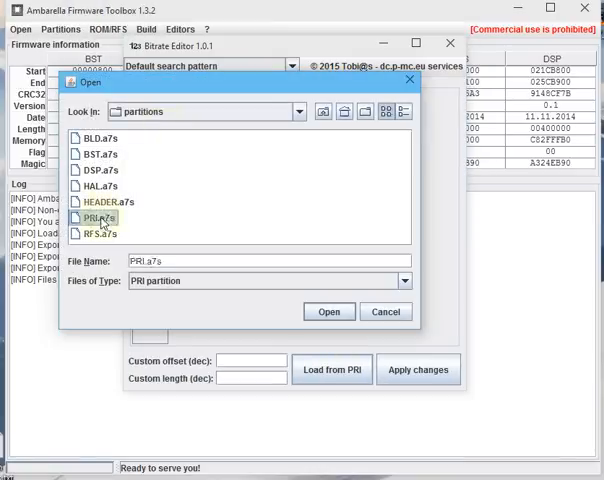
left_click(329, 311)
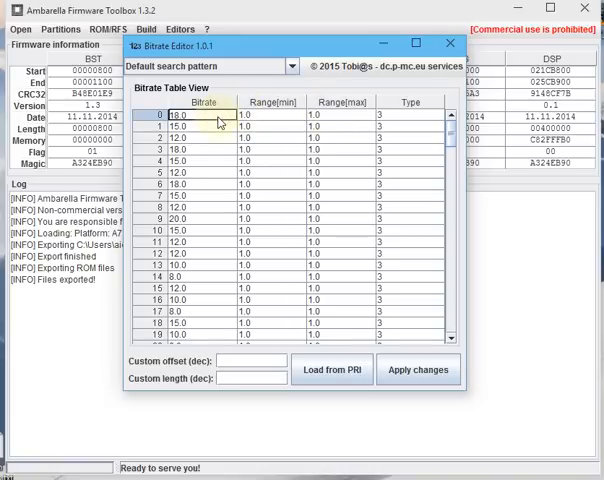
Step: Change the 18.0 bitrates in rows 0, 3 and 6 to 21.0, checking remaining rows
type("21.0")
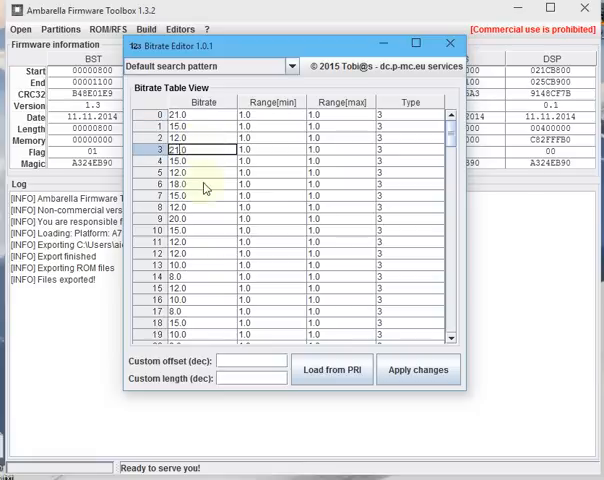
left_click(203, 184)
type("21")
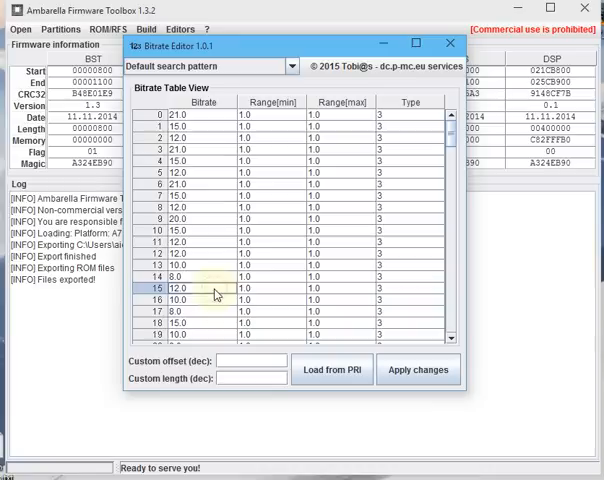
scroll("down", 3)
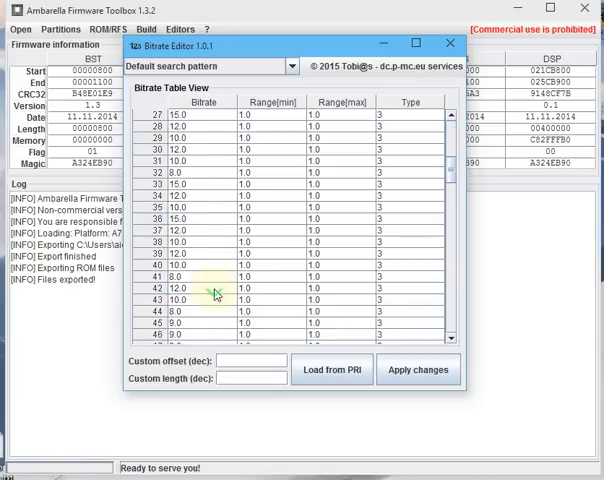
scroll("down", 3)
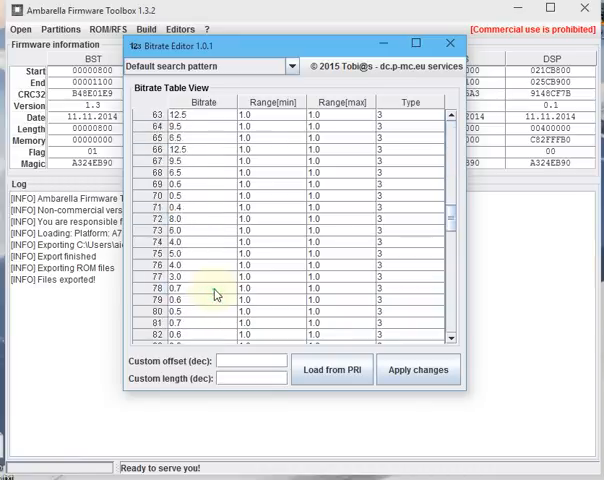
scroll("down", 3)
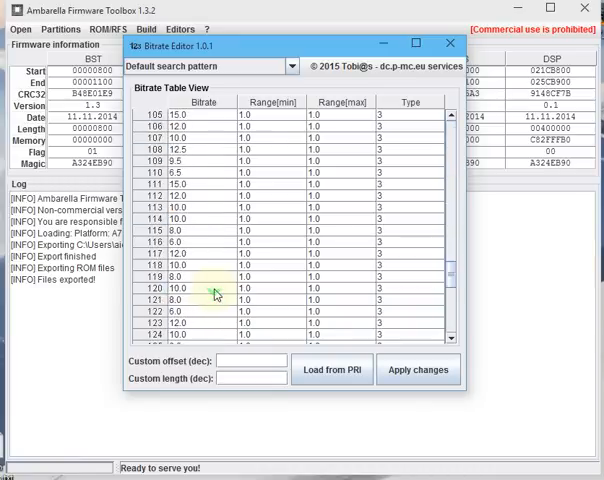
scroll("down", 3)
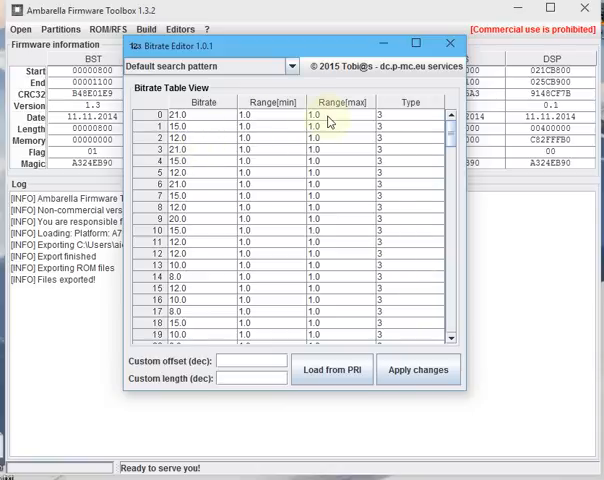
left_click(187, 114)
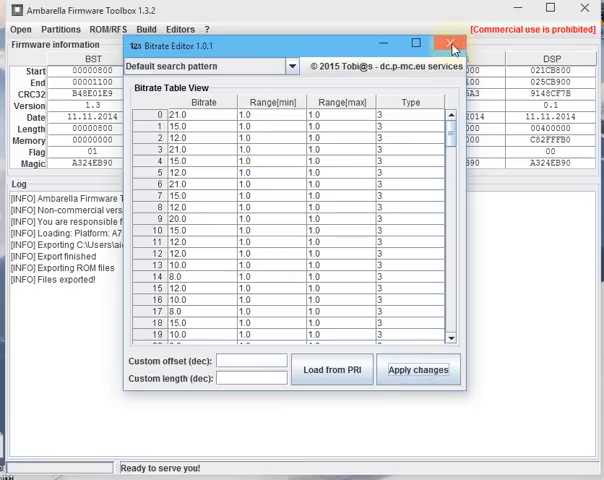
Step: Build the ROM from disk, dismiss the donation popup, and bring up File Explorer
left_click(449, 45)
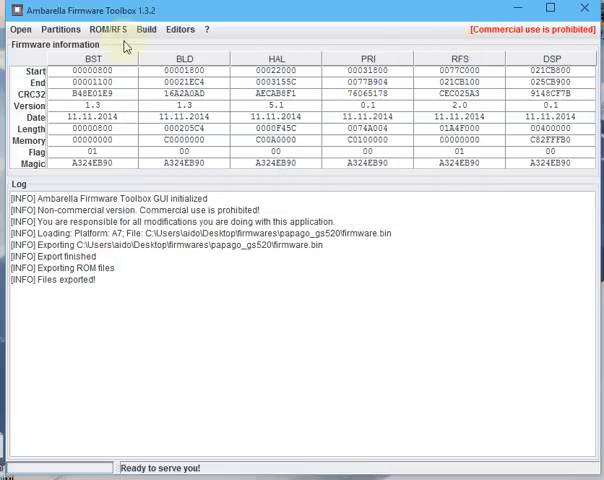
left_click(108, 28)
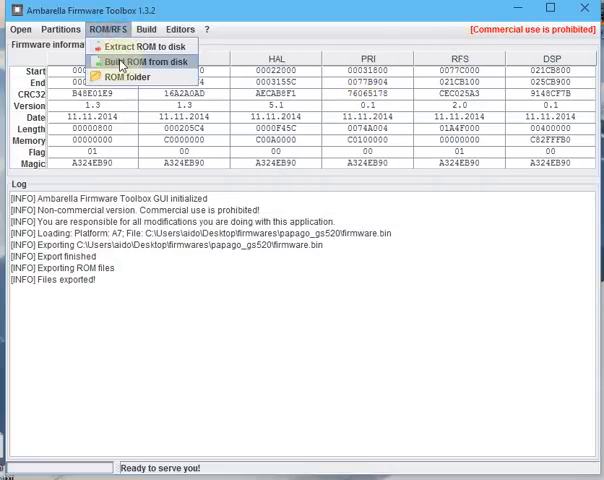
left_click(135, 63)
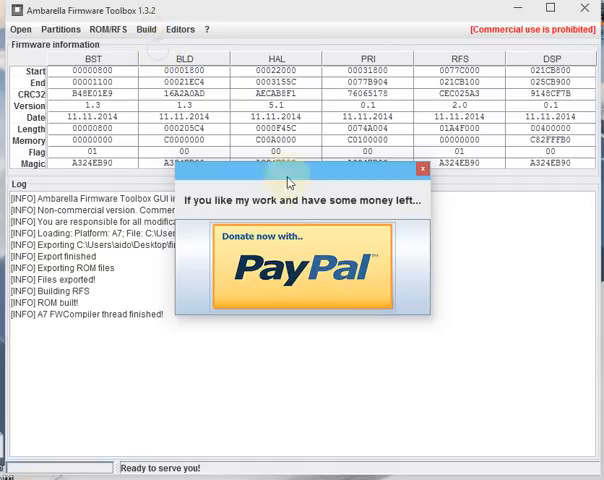
mouse_move(223, 190)
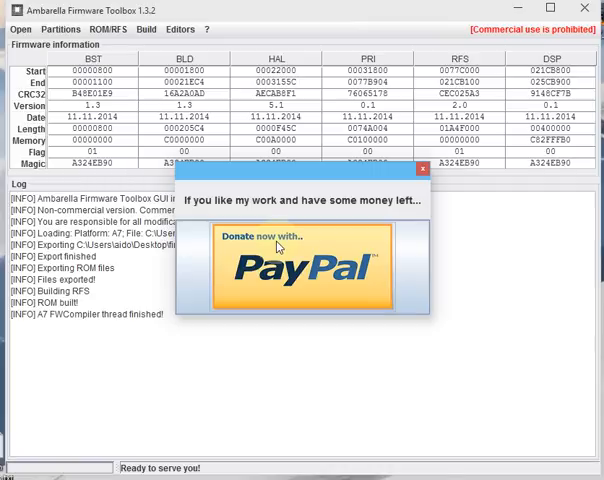
left_click(424, 170)
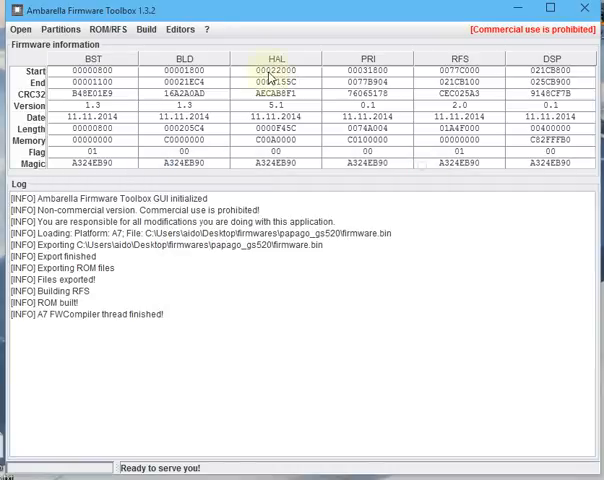
left_click(208, 29)
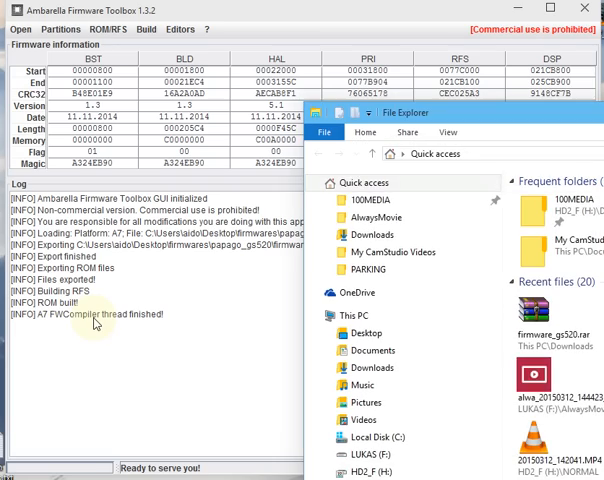
Step: Bring the Ambarella Firmware Toolbox window back to the front
left_click(365, 332)
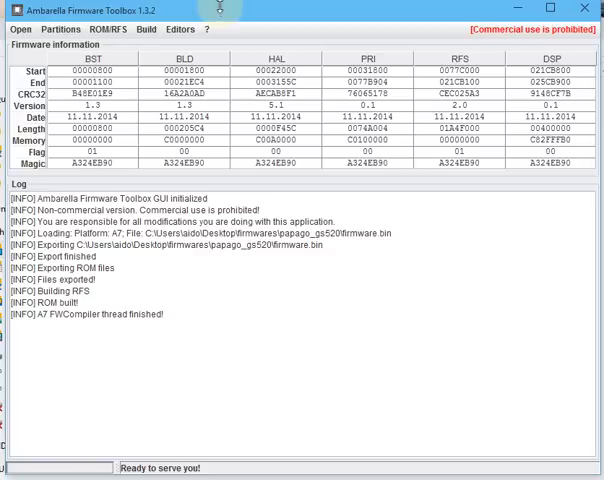
Step: Load the rebuilt a7firmware.bin and extract its ROM to disk
left_click(20, 28)
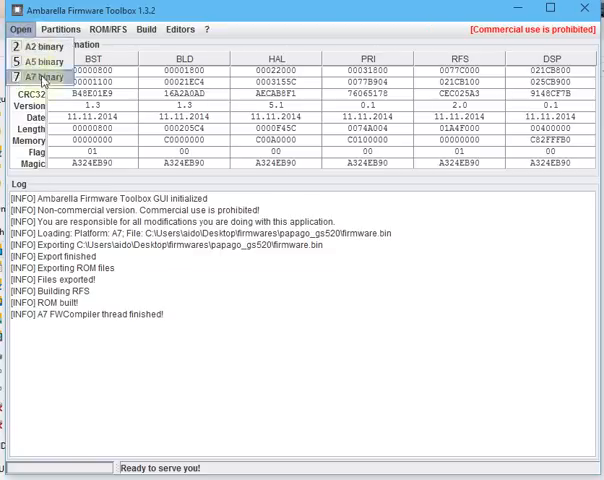
left_click(47, 77)
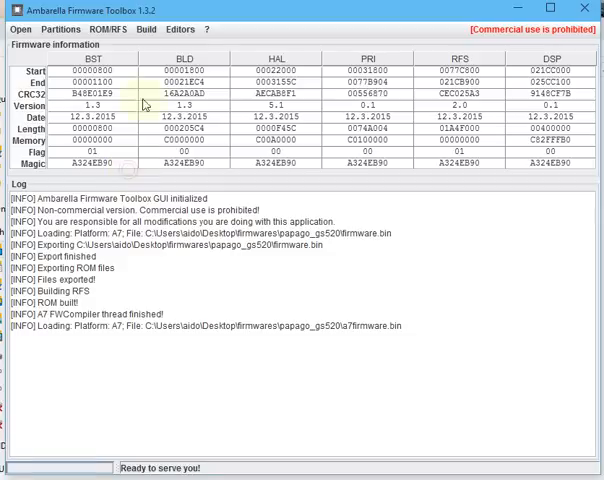
left_click(105, 28)
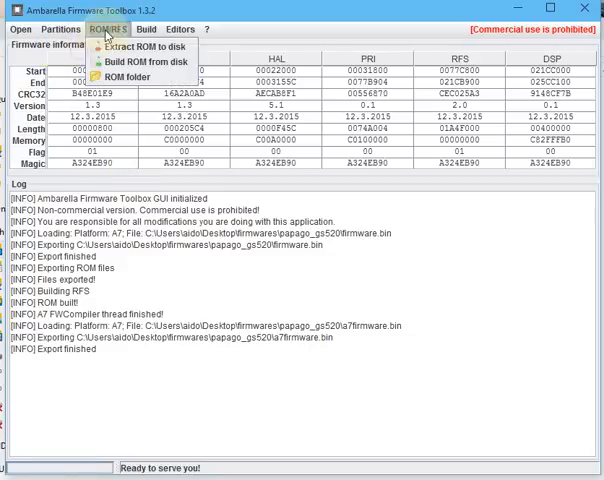
left_click(179, 28)
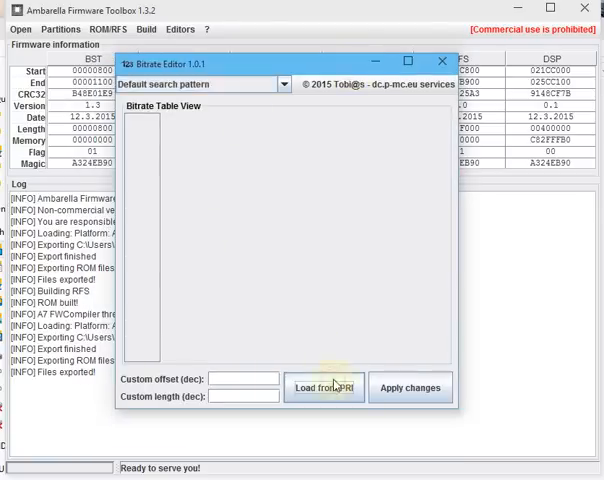
Step: Confirm the PRI.a7s bitrate table shows 21.0 values, then close the editor
left_click(324, 387)
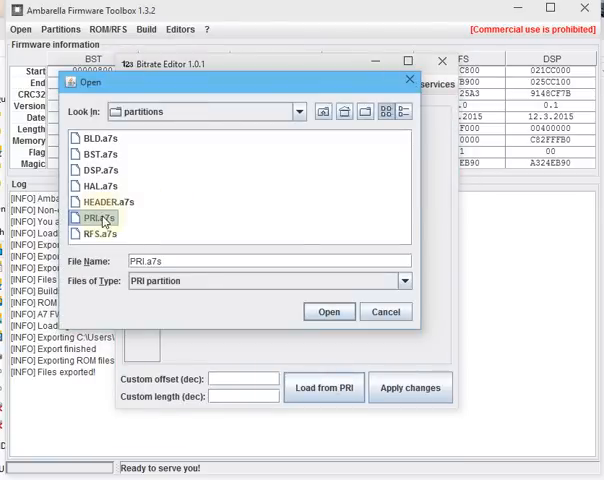
left_click(328, 311)
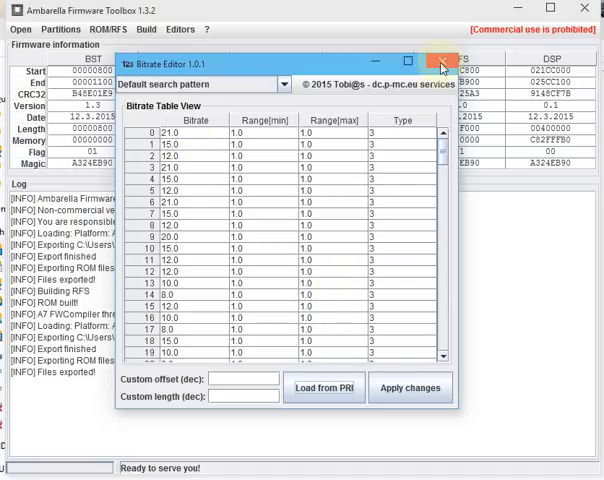
left_click(440, 59)
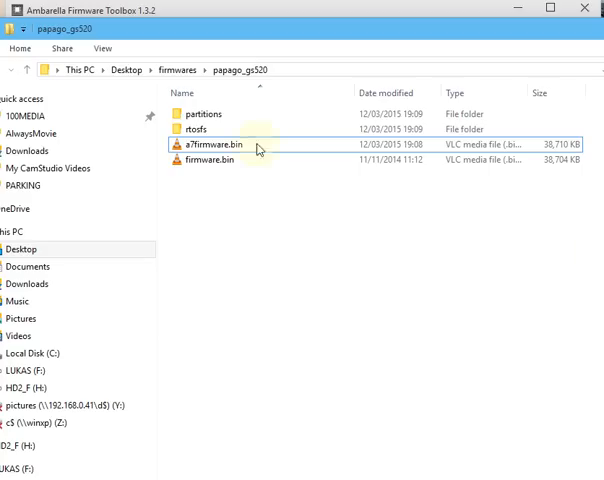
Step: Rename the original firmware.bin to firmware.bin.vanilla
left_click(223, 160)
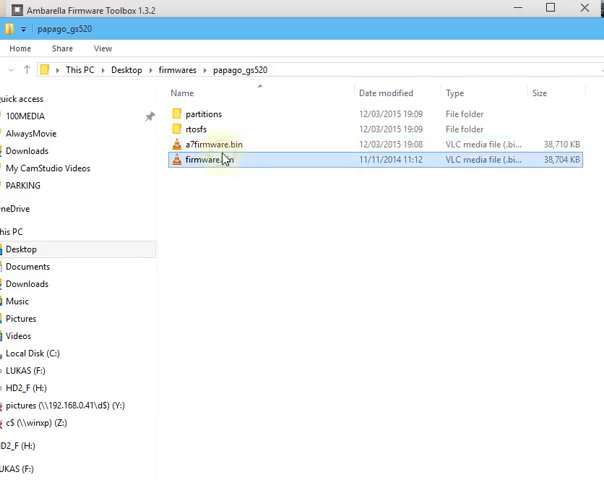
left_click(200, 160)
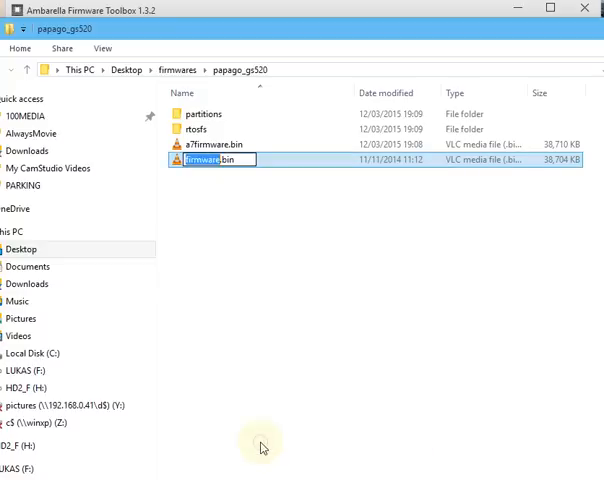
type(".vanilla")
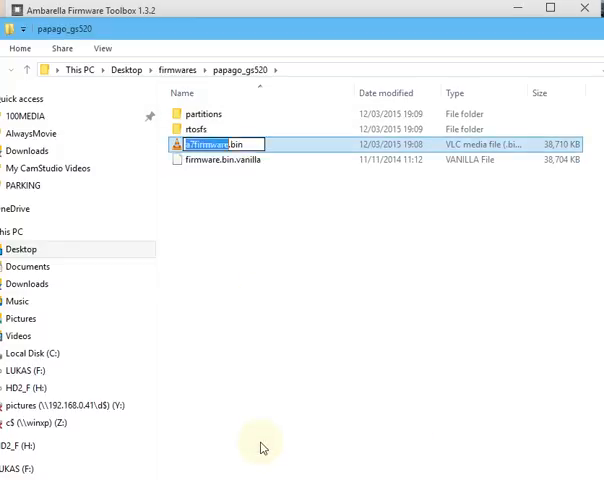
key("enter")
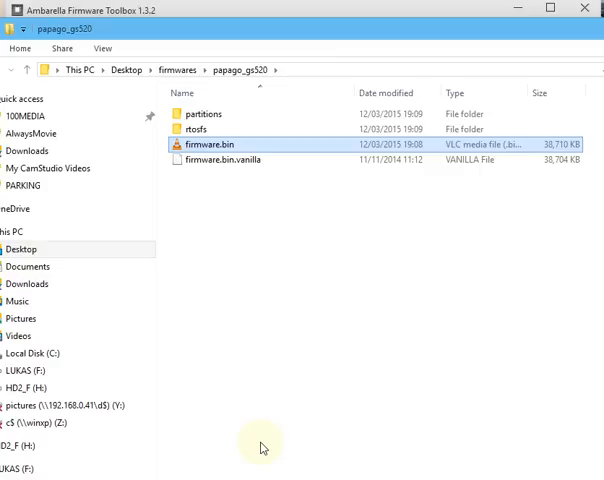